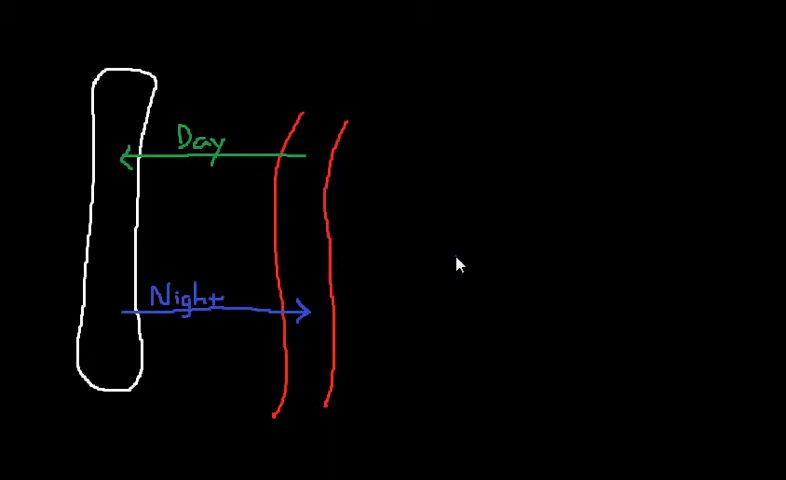
pyautogui.moveTo(412, 90)
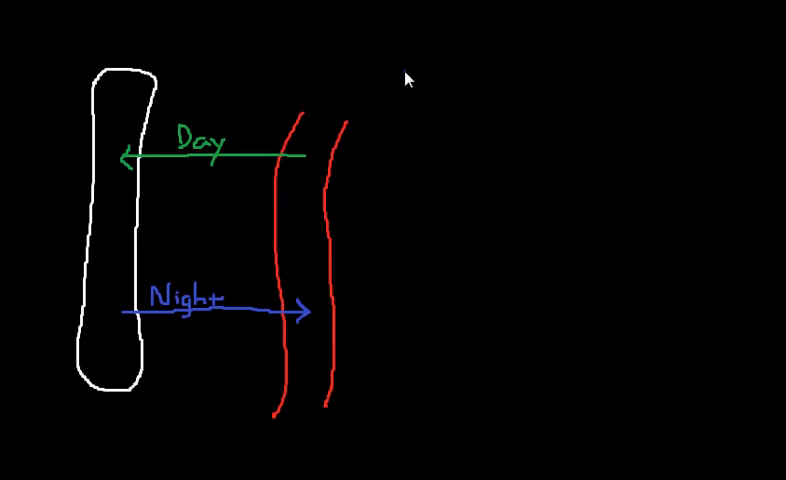
pyautogui.moveTo(390, 144)
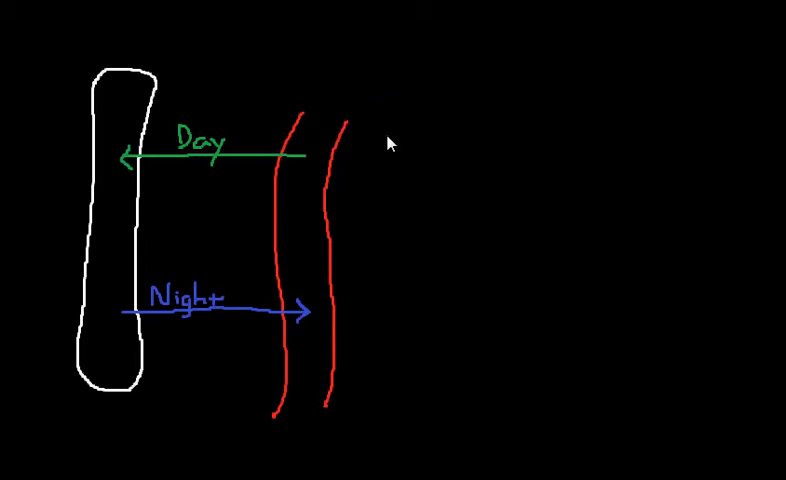
pyautogui.moveTo(282, 168)
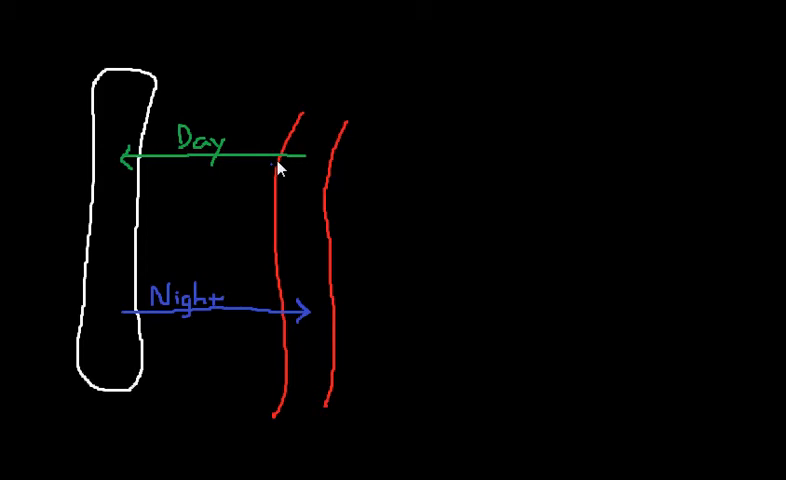
pyautogui.moveTo(330, 166)
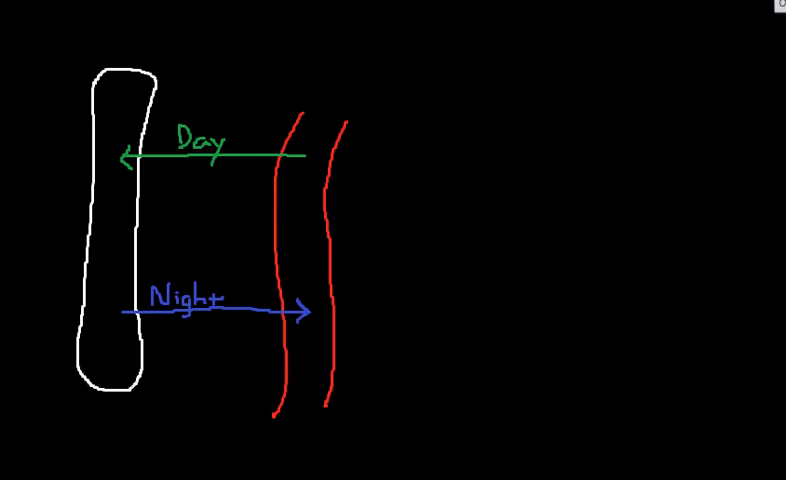
pyautogui.moveTo(212, 270)
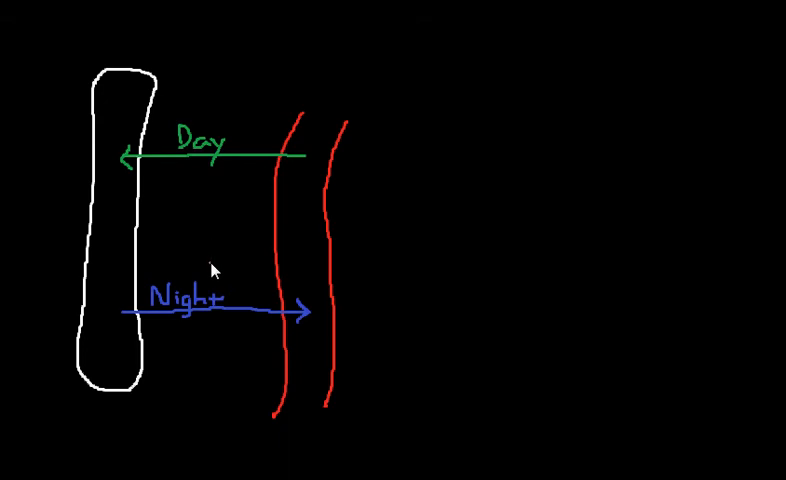
pyautogui.moveTo(216, 302)
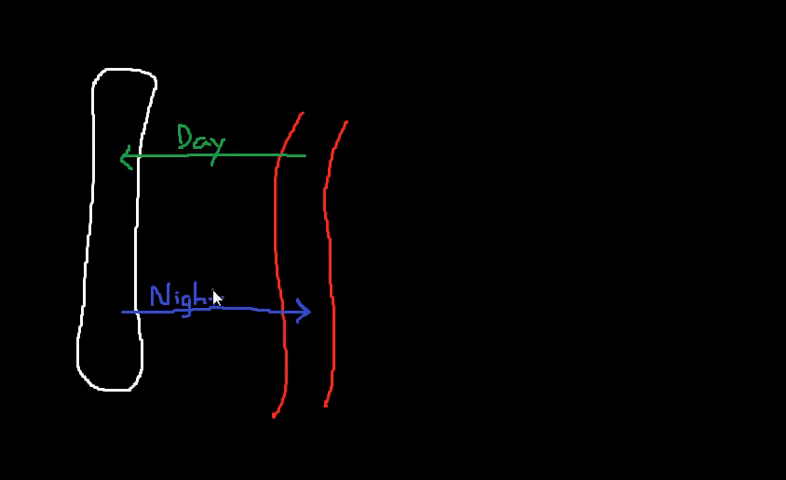
pyautogui.moveTo(216, 164)
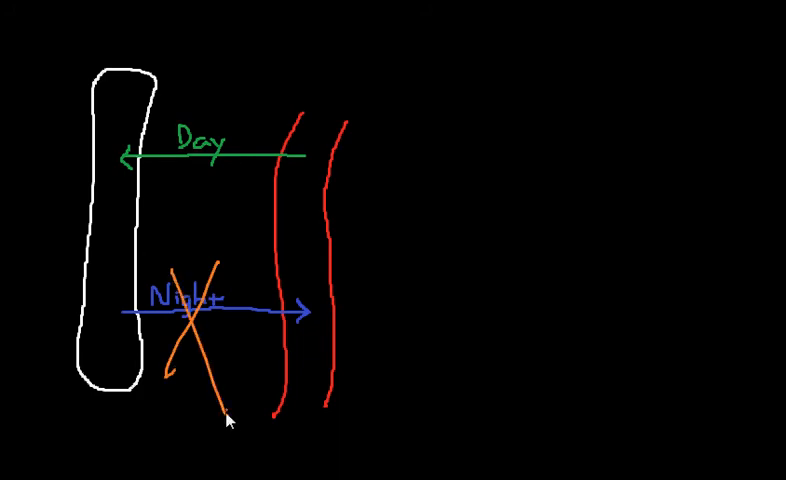
pyautogui.moveTo(294, 68)
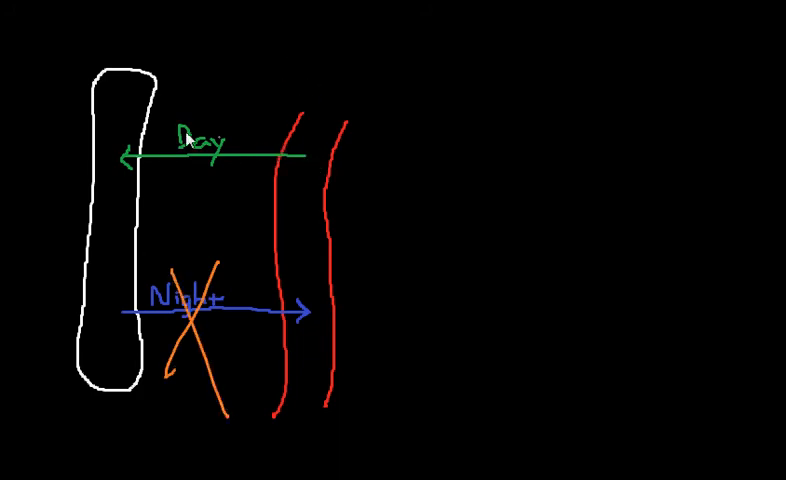
pyautogui.moveTo(130, 50)
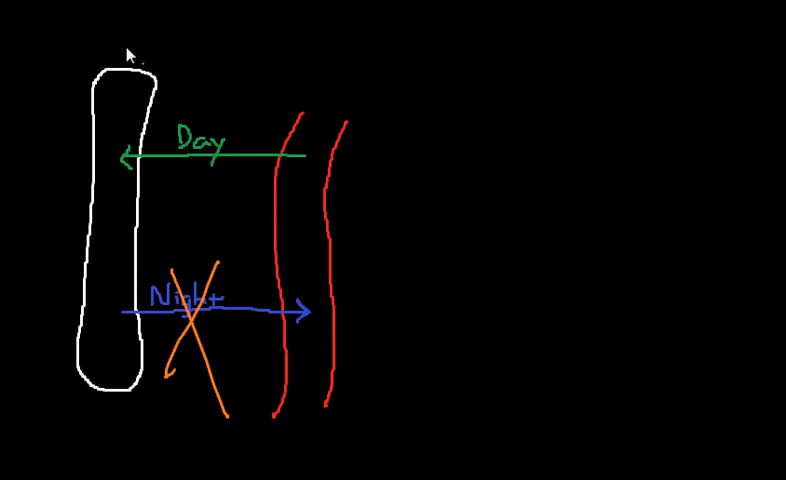
pyautogui.moveTo(238, 212)
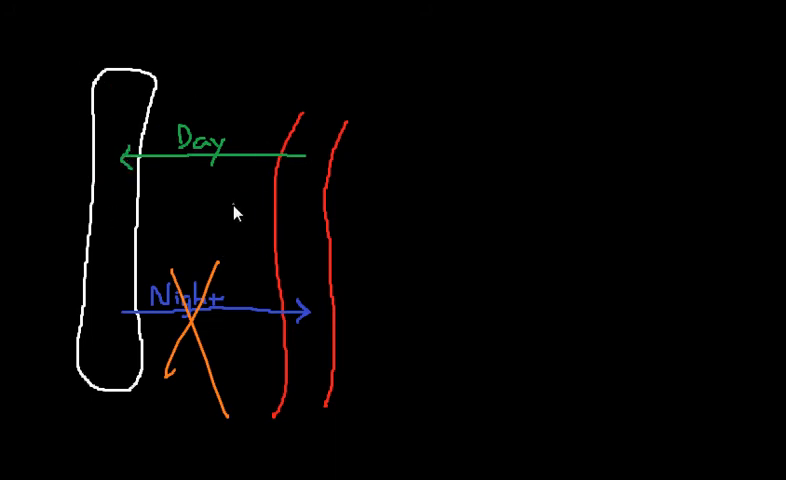
pyautogui.moveTo(176, 218)
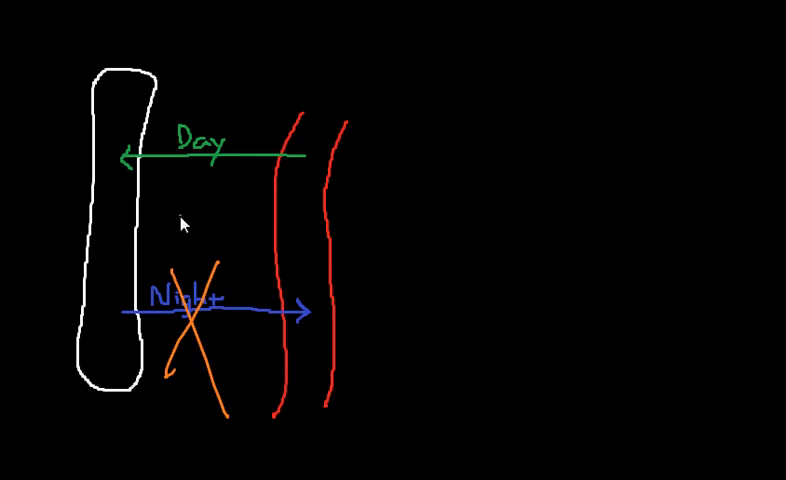
pyautogui.moveTo(424, 160)
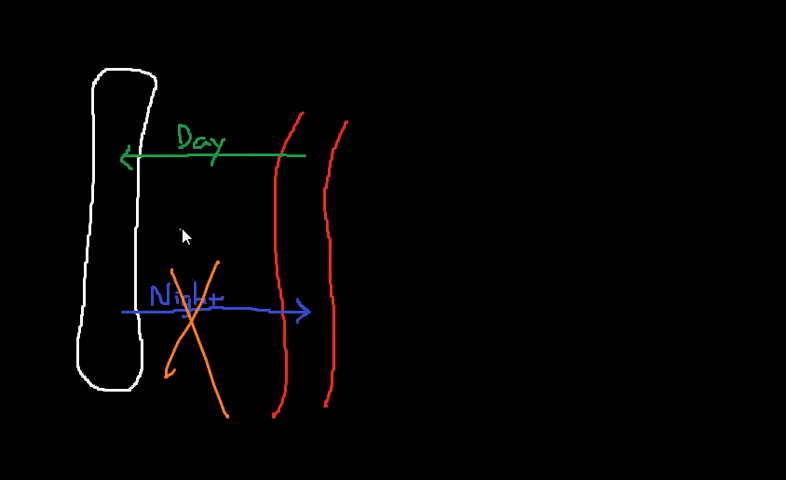
pyautogui.moveTo(206, 228)
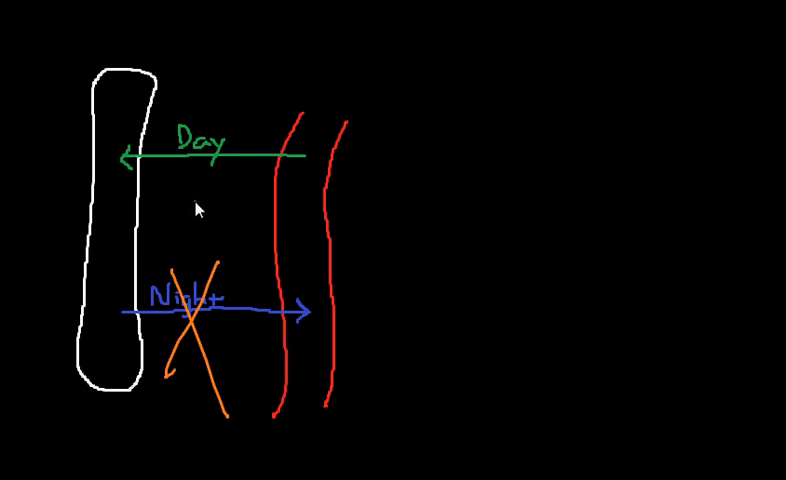
pyautogui.moveTo(194, 228)
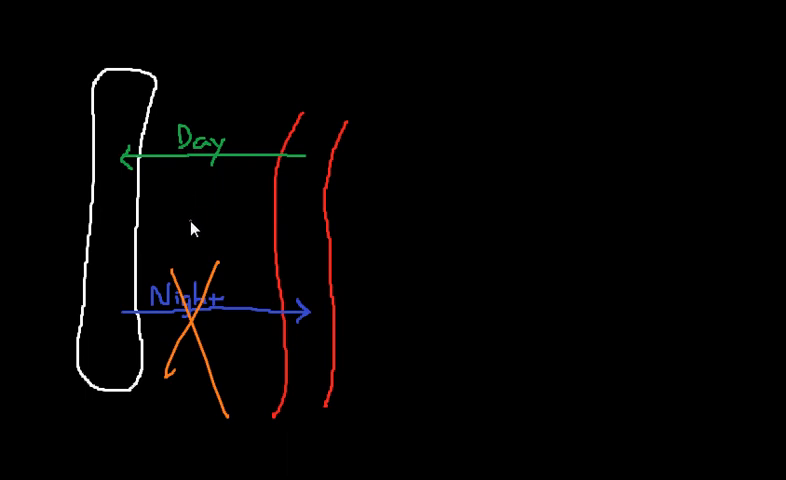